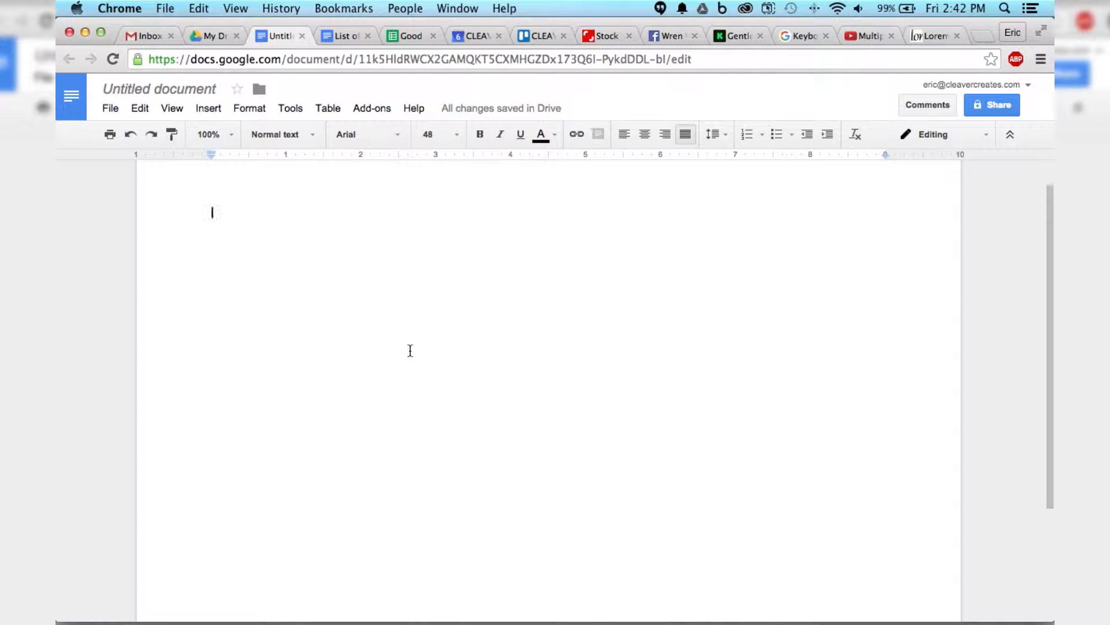
{"action": "mouse_move", "coordinate": [271, 205]}
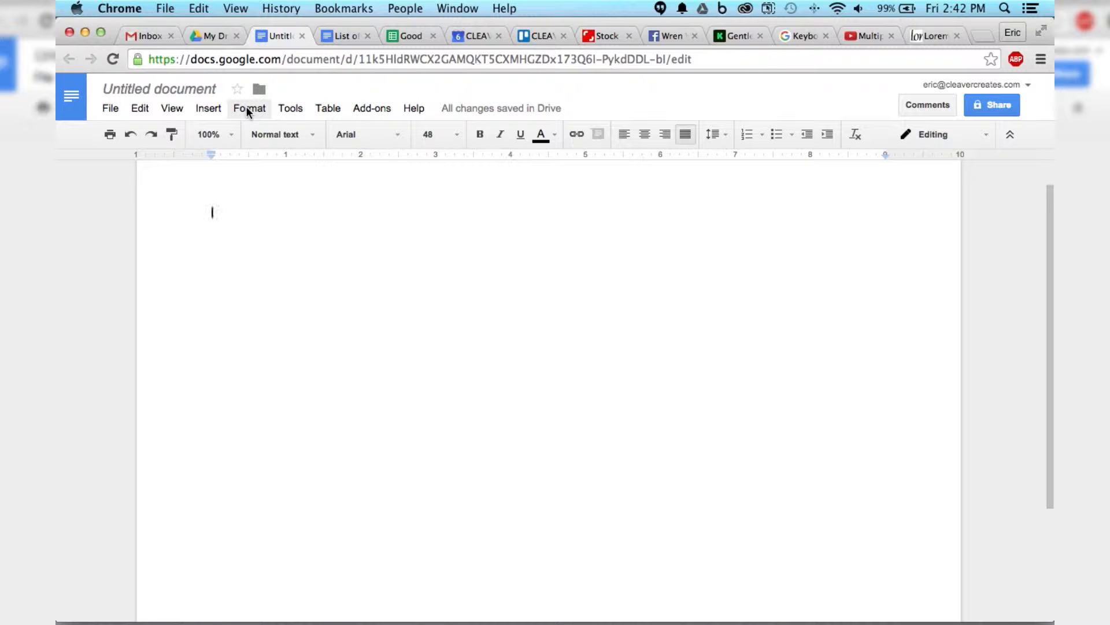
Insert a 2 x 1 table into the blank document
{"action": "left_click", "coordinate": [328, 108]}
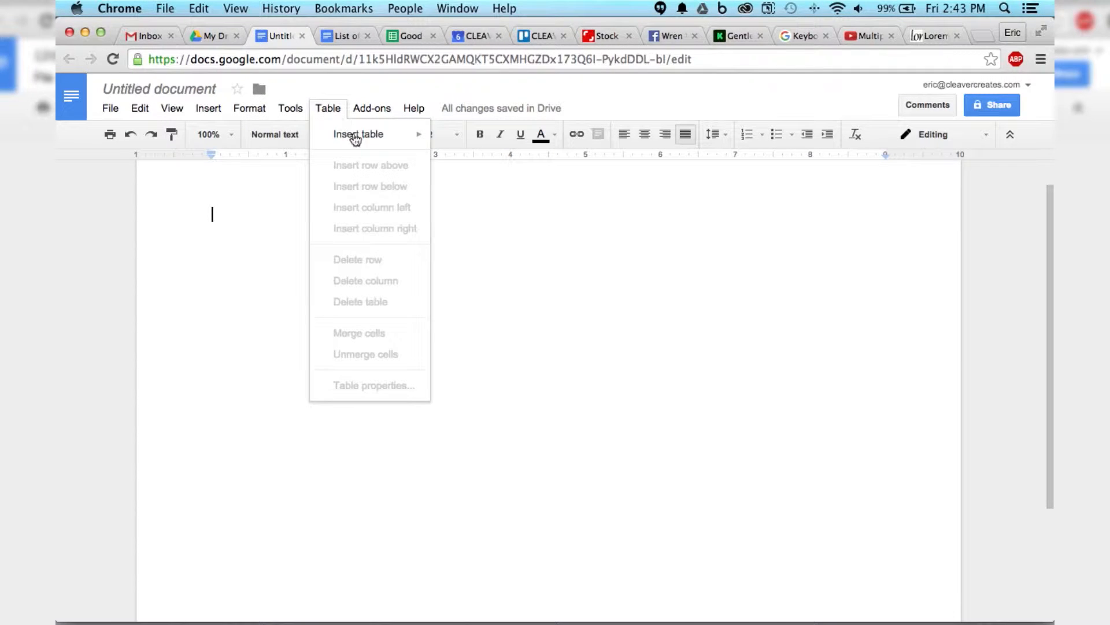
{"action": "mouse_move", "coordinate": [453, 144]}
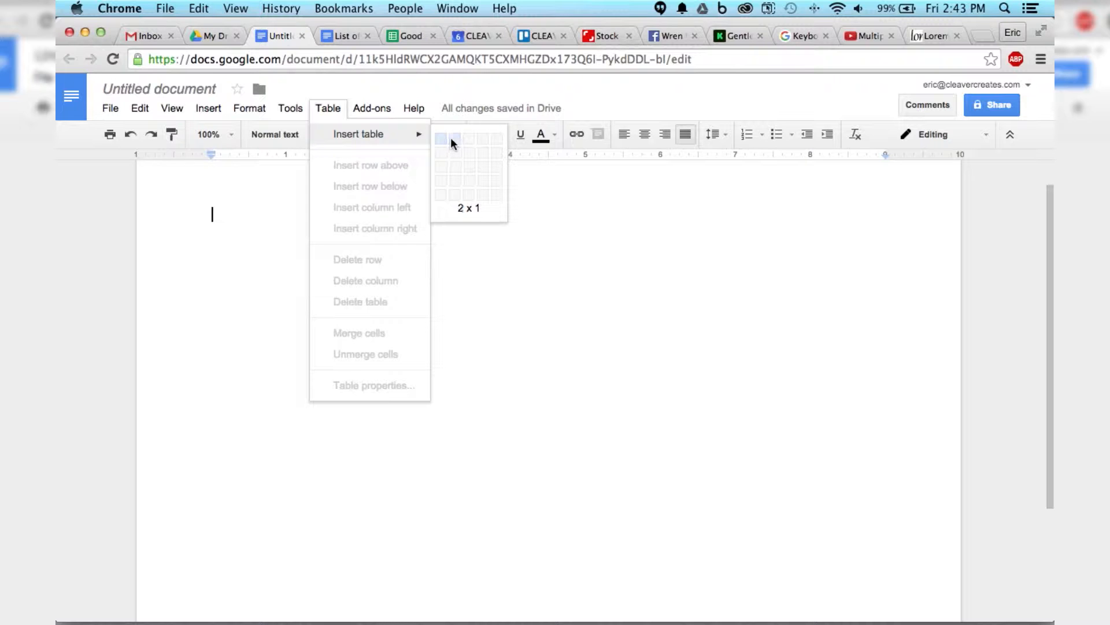
{"action": "left_click", "coordinate": [453, 141]}
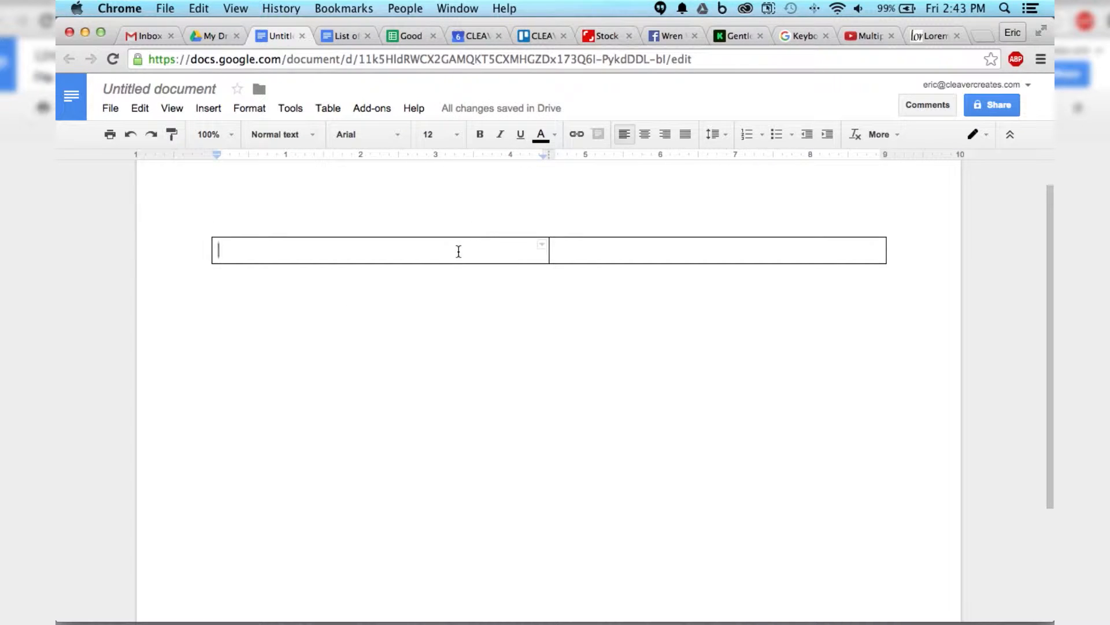
Paste several lorem ipsum paragraphs into the left table cell
{"action": "left_click", "coordinate": [198, 8]}
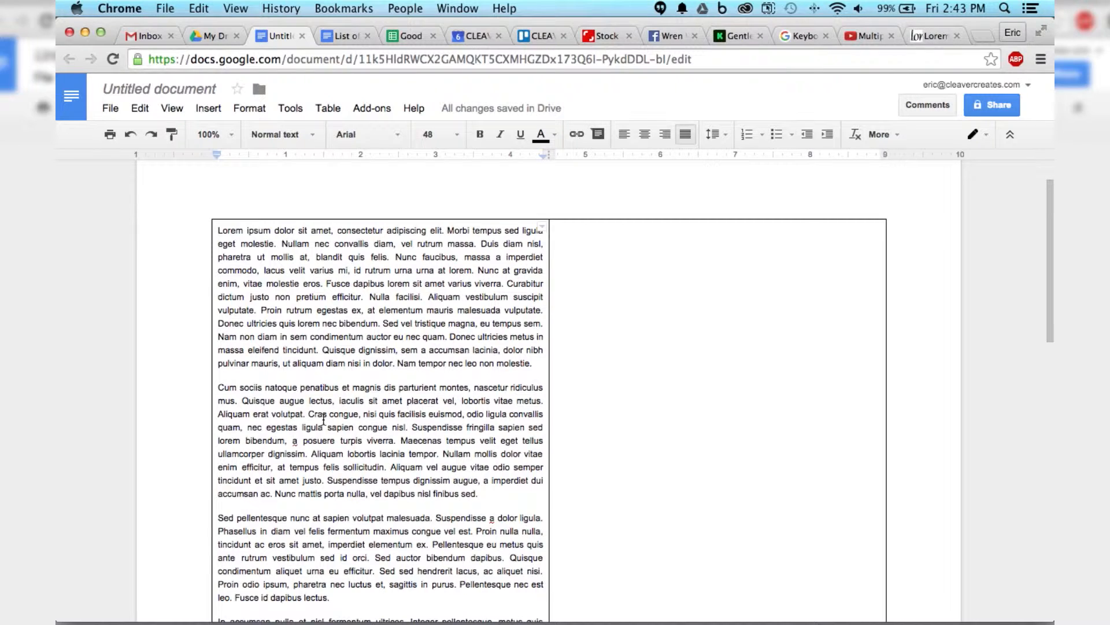
{"action": "scroll", "scroll_direction": "down", "scroll_amount": 3}
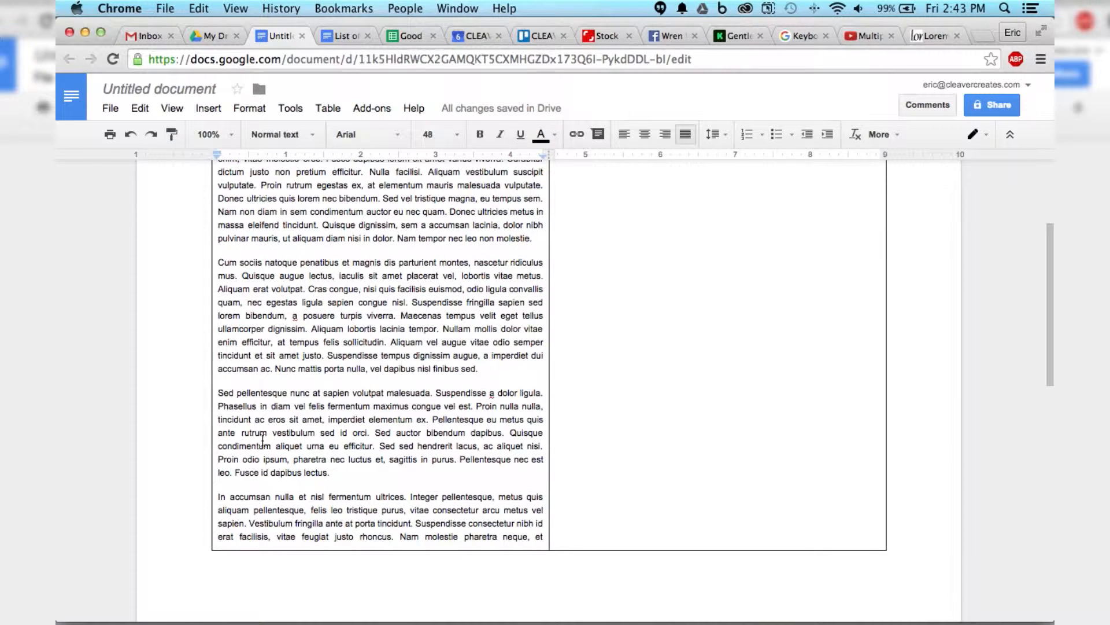
Cut the last lorem ipsum paragraph and paste it into the right cell
{"action": "left_click", "coordinate": [218, 497]}
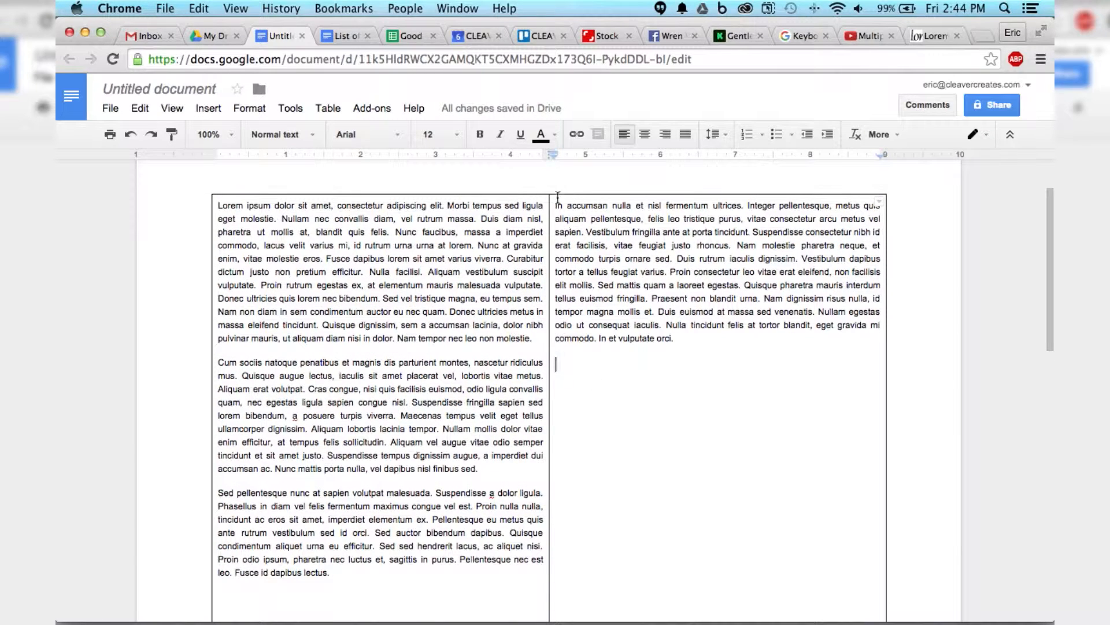
{"action": "mouse_move", "coordinate": [519, 475]}
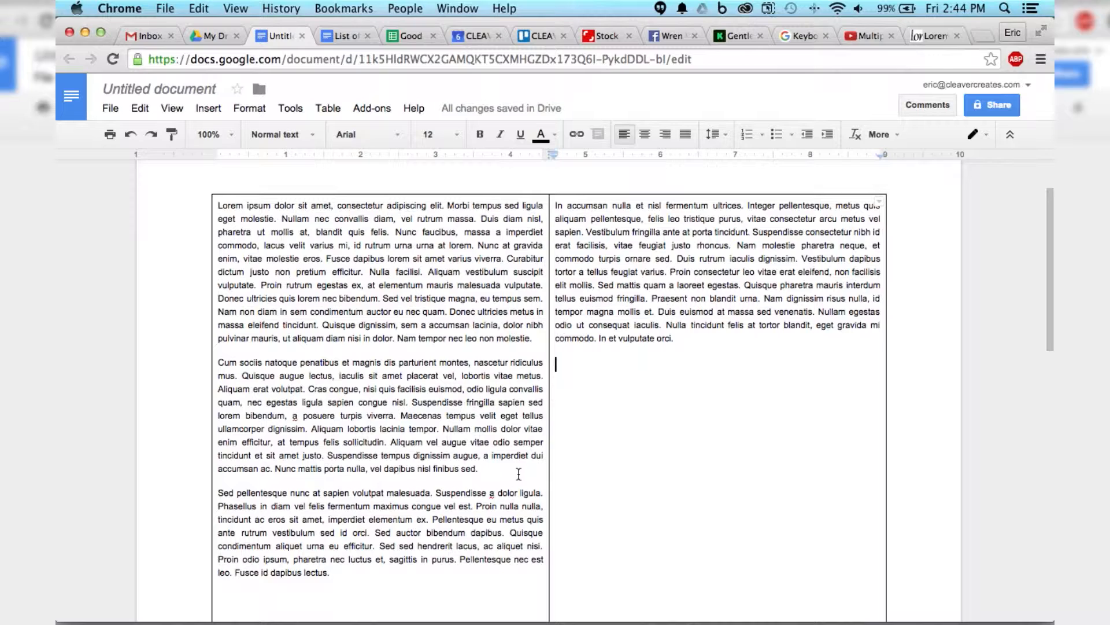
{"action": "scroll", "scroll_direction": "down", "scroll_amount": 3}
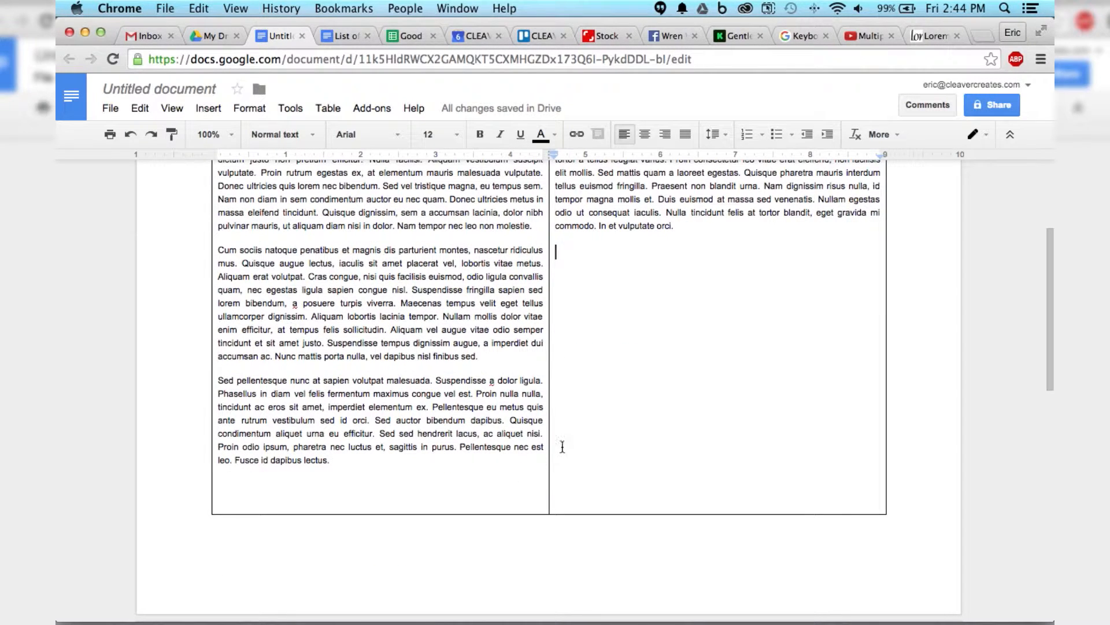
{"action": "mouse_move", "coordinate": [595, 301]}
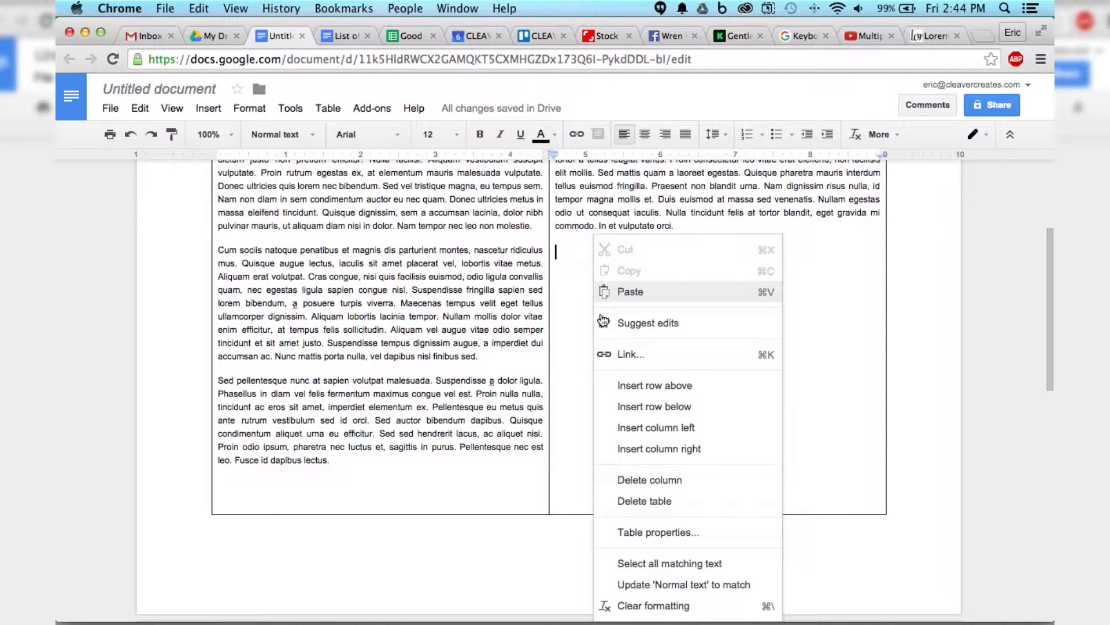
{"action": "mouse_move", "coordinate": [658, 537]}
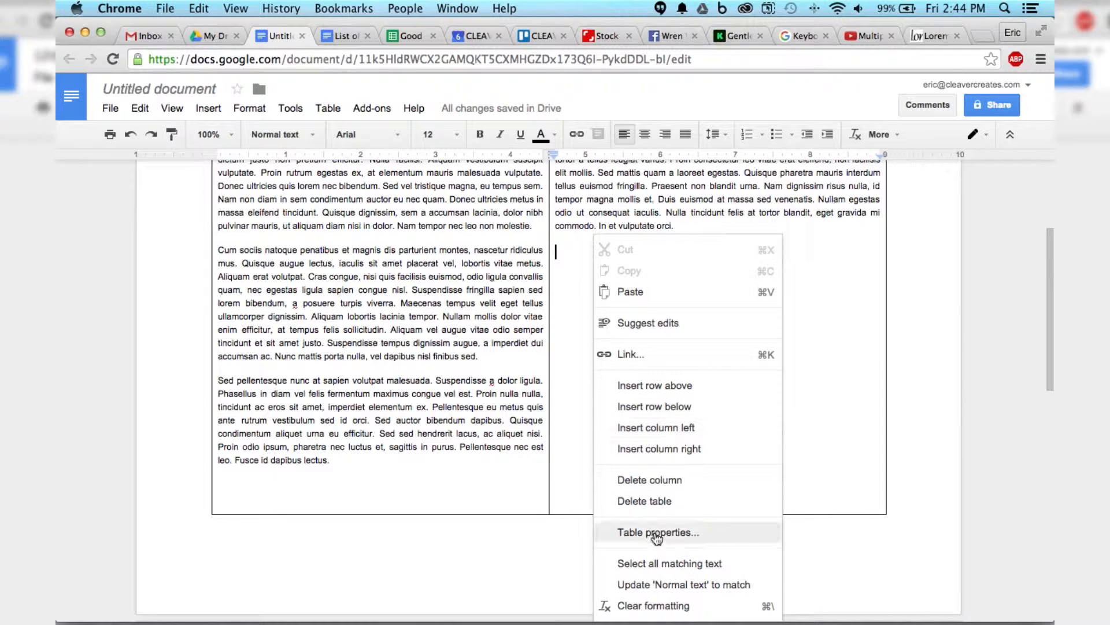
Open Table properties from the table's right-click menu
{"action": "left_click", "coordinate": [656, 532]}
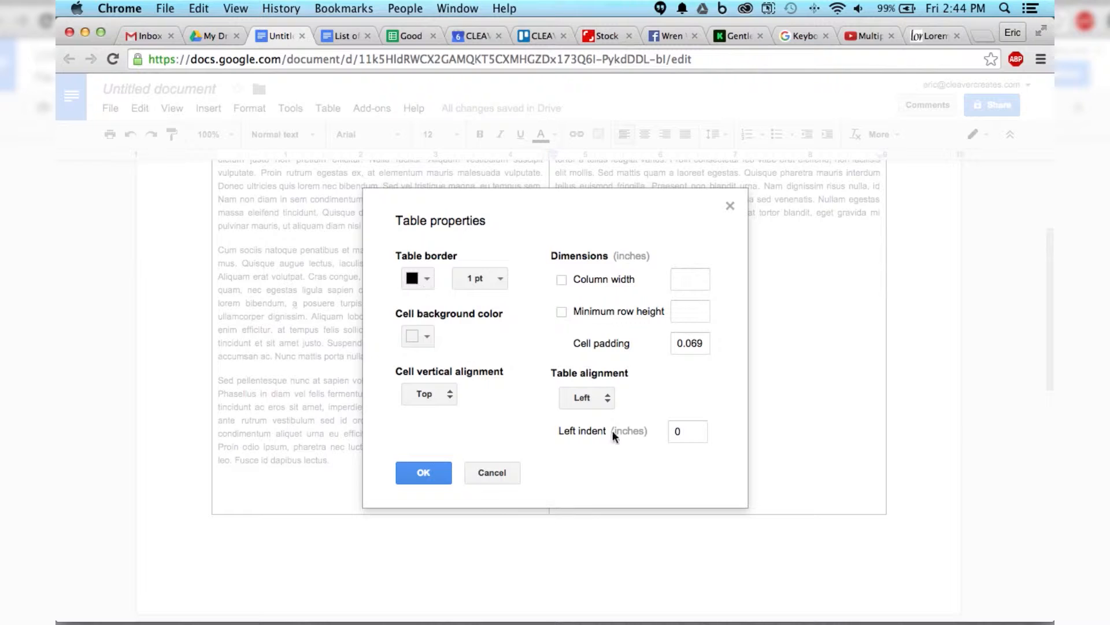
{"action": "mouse_move", "coordinate": [429, 278]}
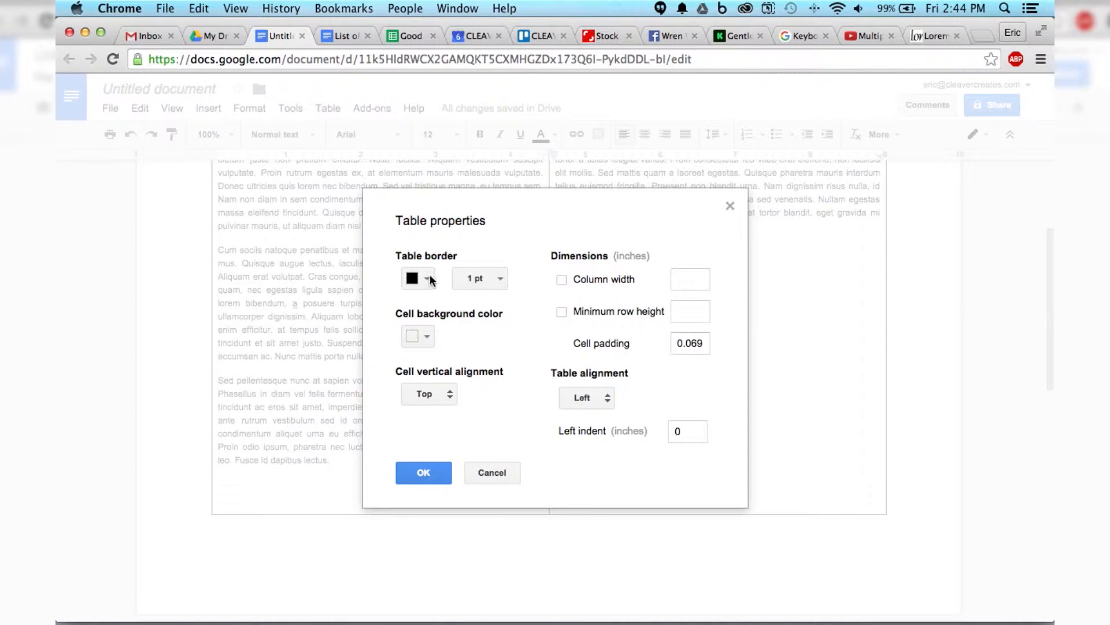
Set the table border color to white and apply it
{"action": "left_click", "coordinate": [417, 278]}
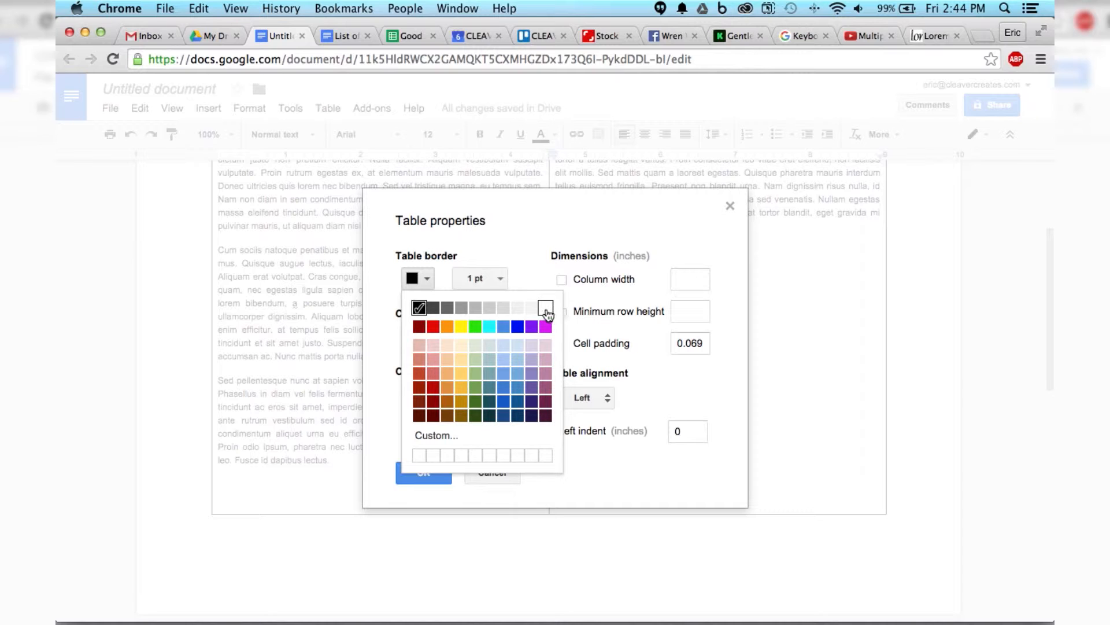
{"action": "left_click", "coordinate": [543, 308]}
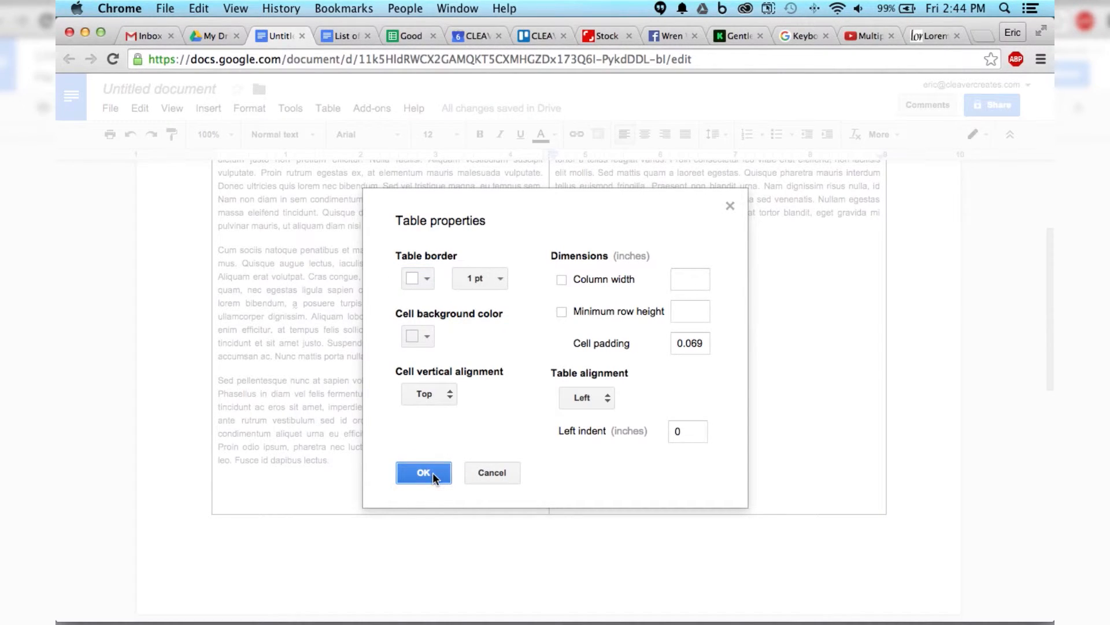
{"action": "left_click", "coordinate": [423, 473]}
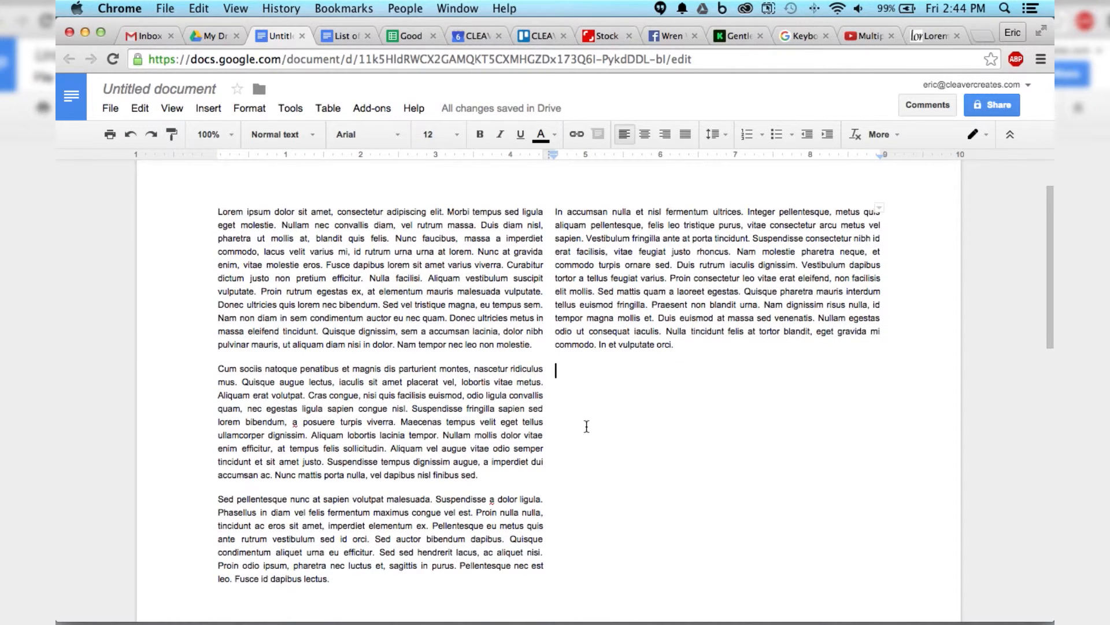
{"action": "scroll", "scroll_direction": "down", "scroll_amount": 3}
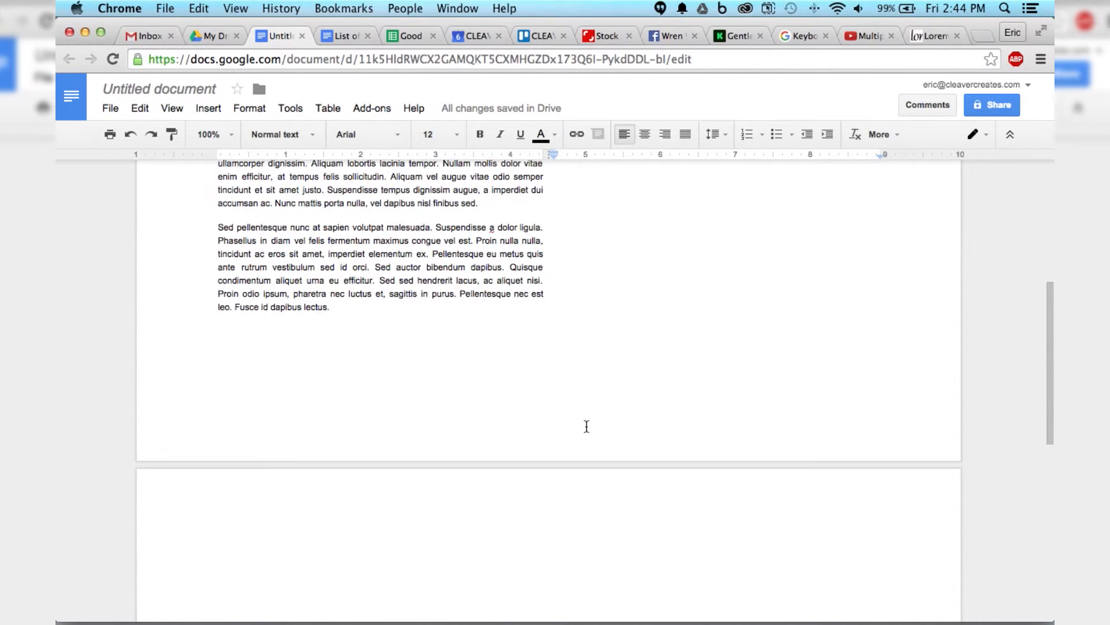
{"action": "scroll", "scroll_direction": "down", "scroll_amount": 3}
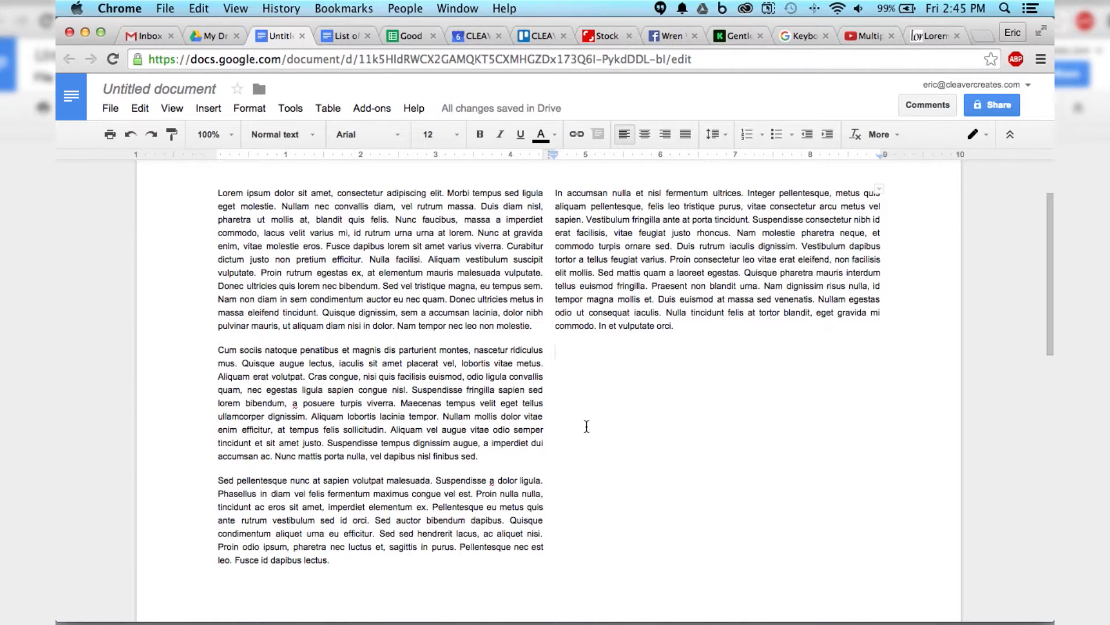
{"action": "left_click", "coordinate": [556, 359]}
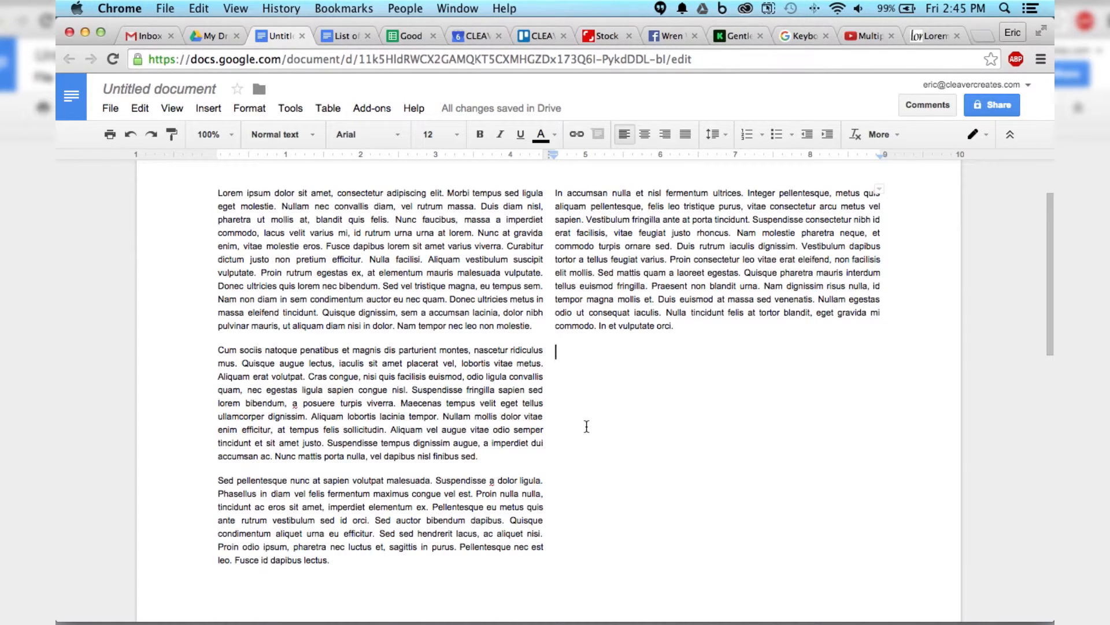